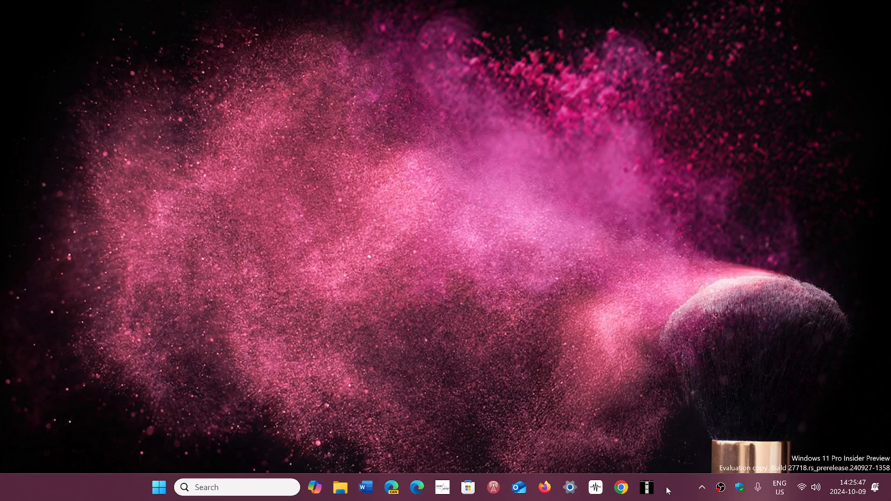
mouse_move(497, 426)
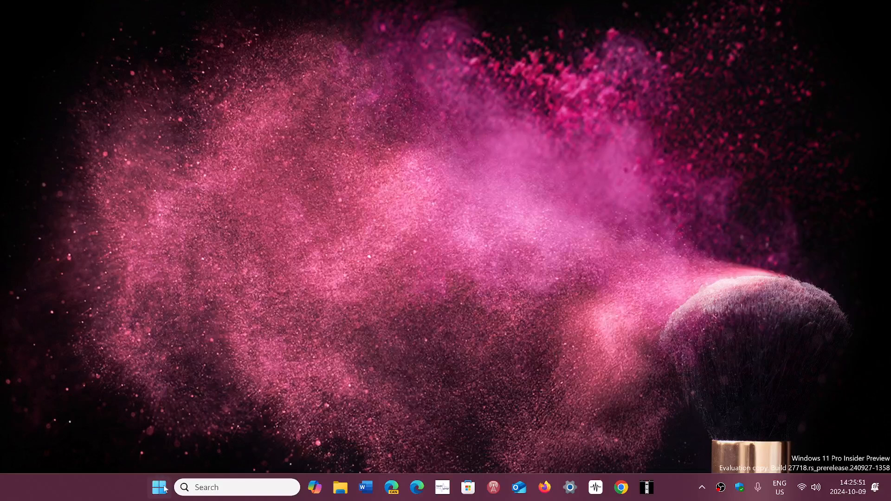
Bring up the Start menu with its pinned apps, including Settings.
left_click(159, 487)
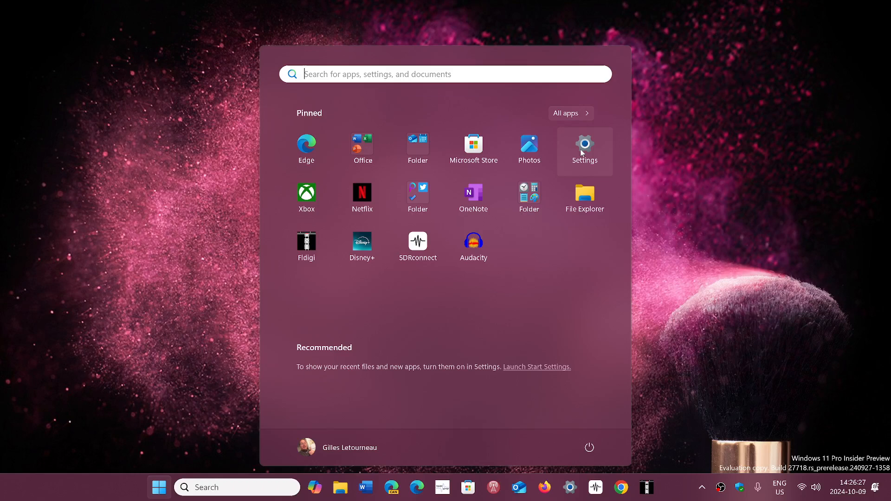
left_click(583, 145)
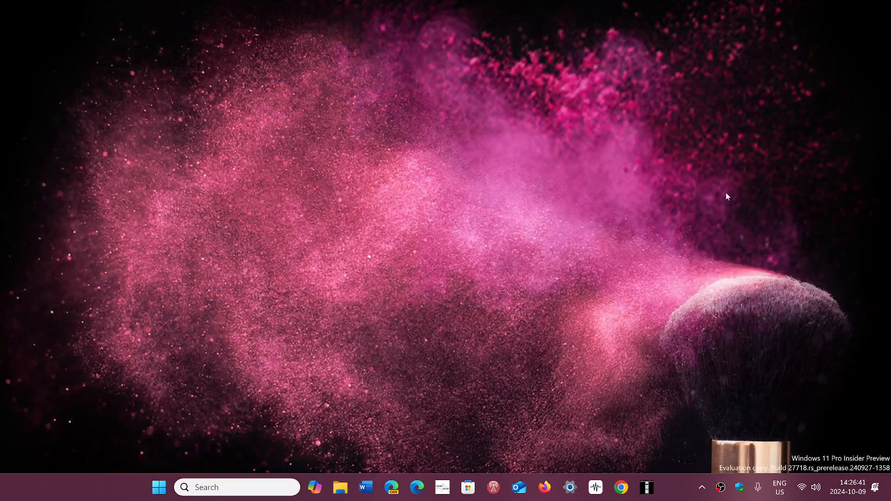
mouse_move(674, 493)
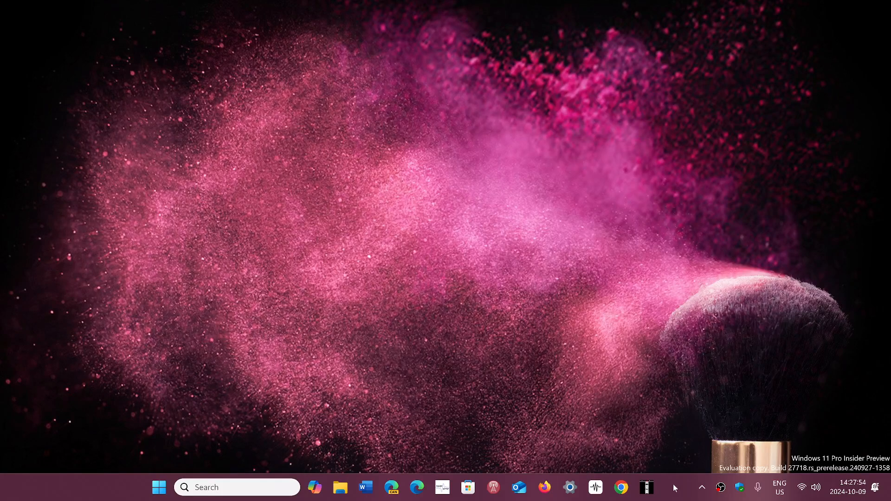
mouse_move(673, 490)
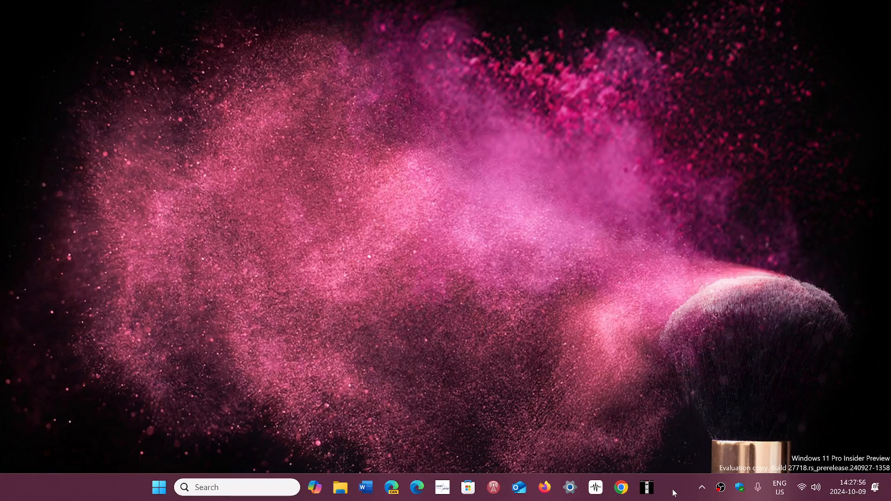